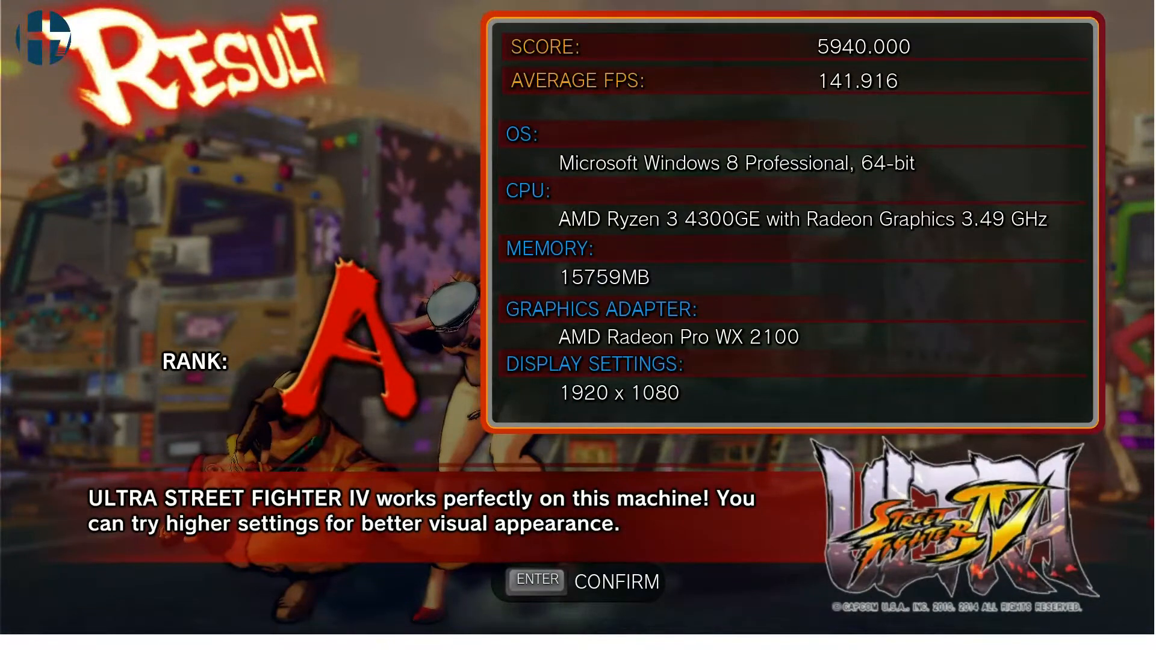
Confirm the benchmark result (rank A, score 5940, ~142 FPS) and begin loading the Ken vs Cody match.
key("enter")
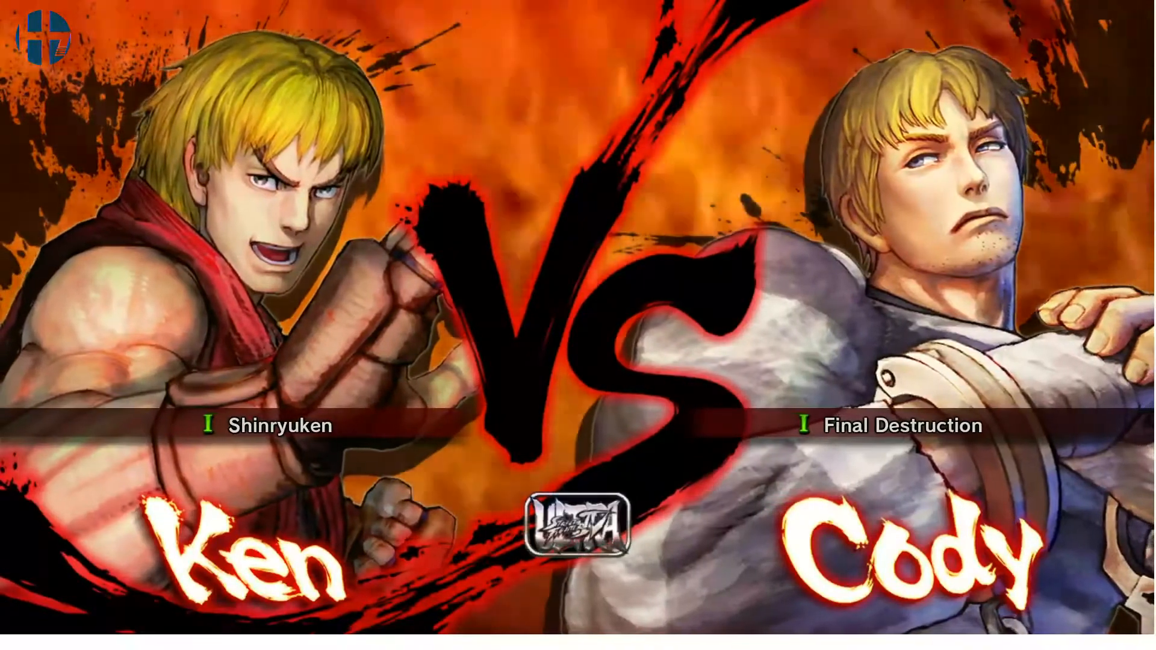